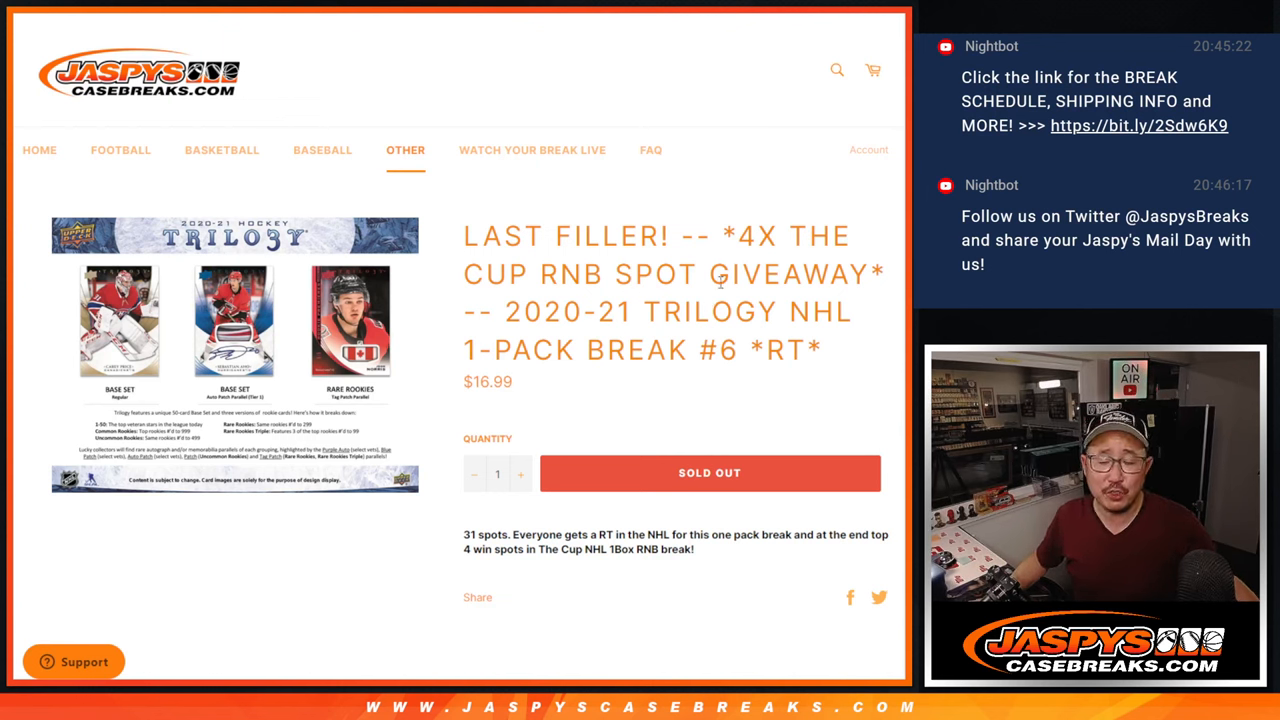
mouse_move(828, 368)
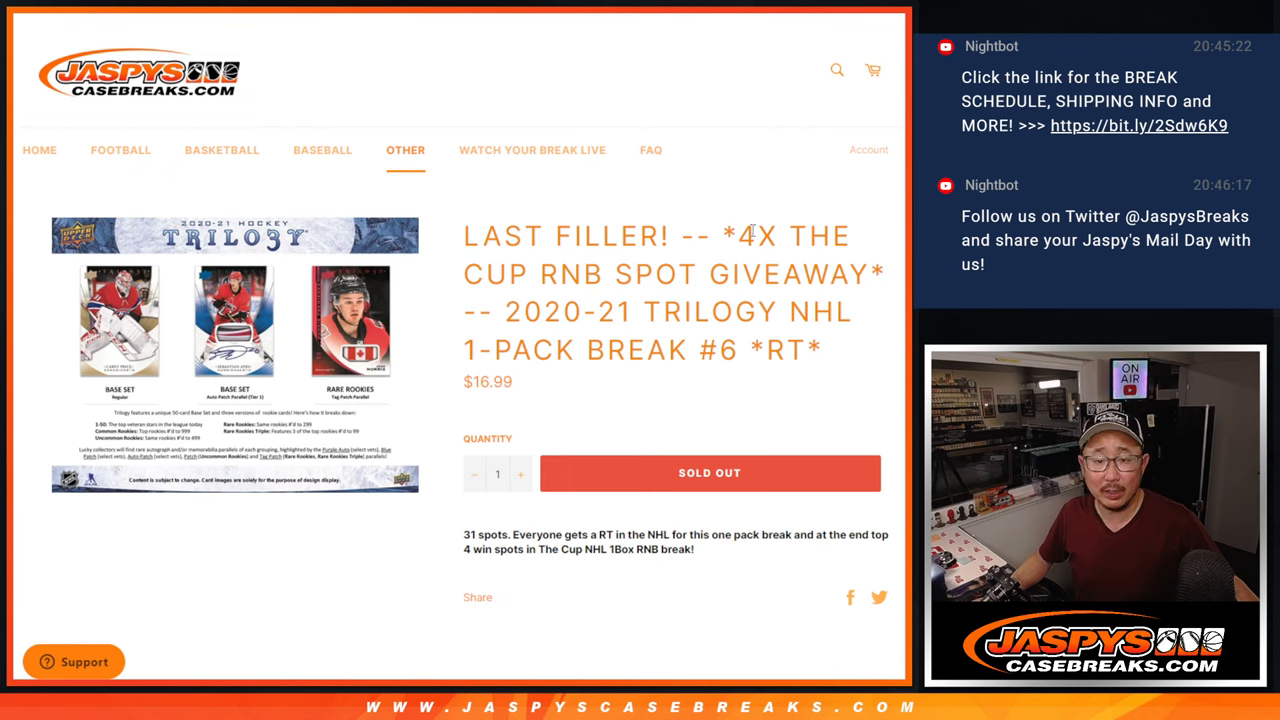
- Switch from the Shopify break page to the RANDOM.ORG List Randomizer holding the names
left_click_drag(736, 236, 878, 274)
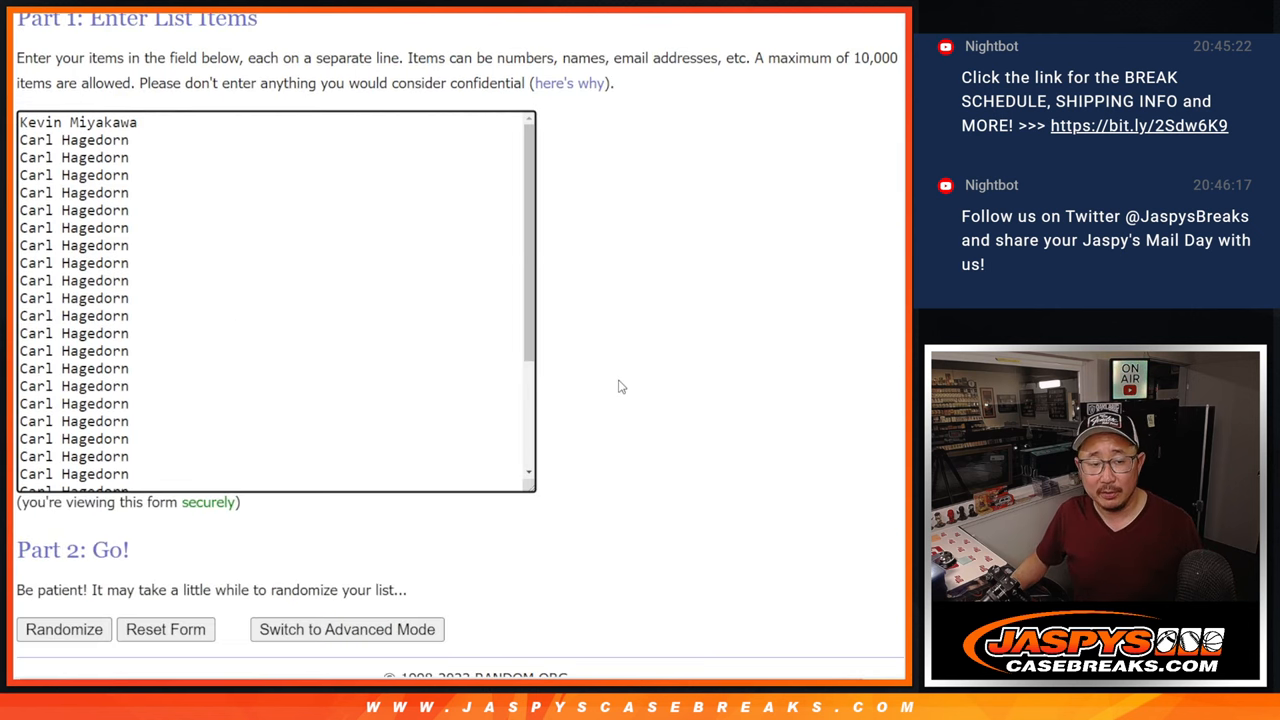
- Mark the last name with *, randomize the 31 names three times and select the result to copy
scroll("down", 3)
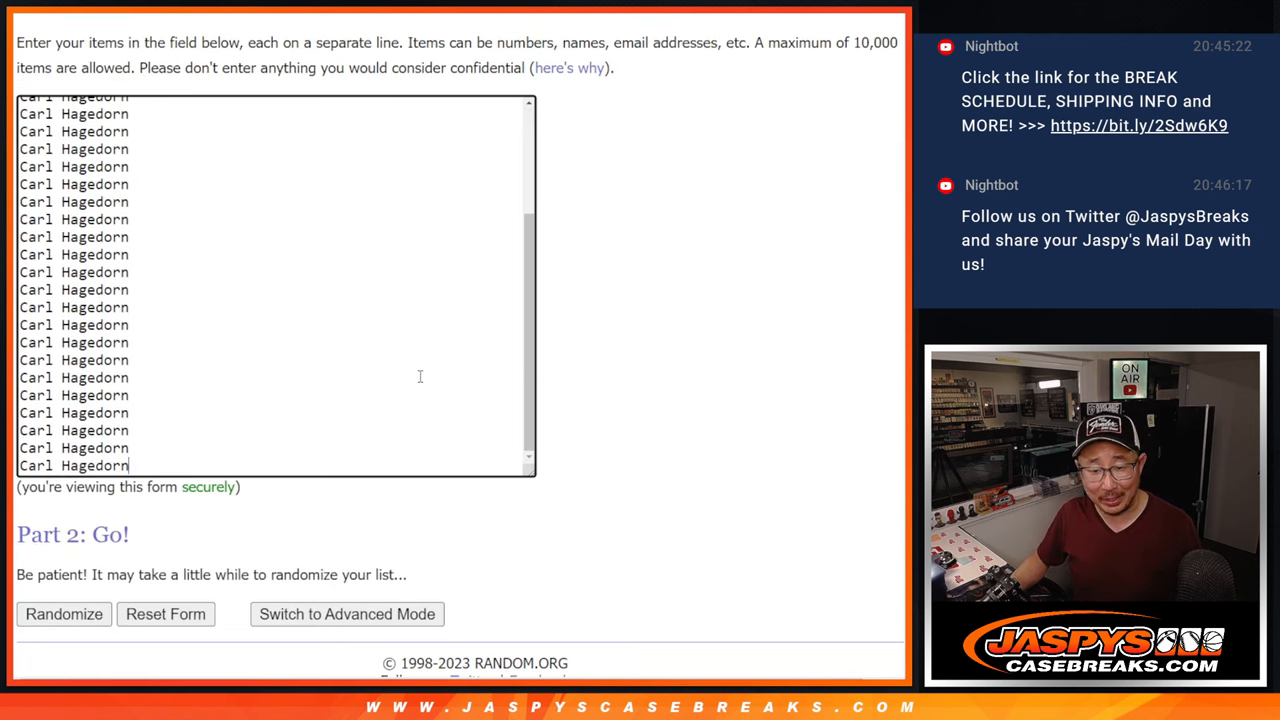
type("*")
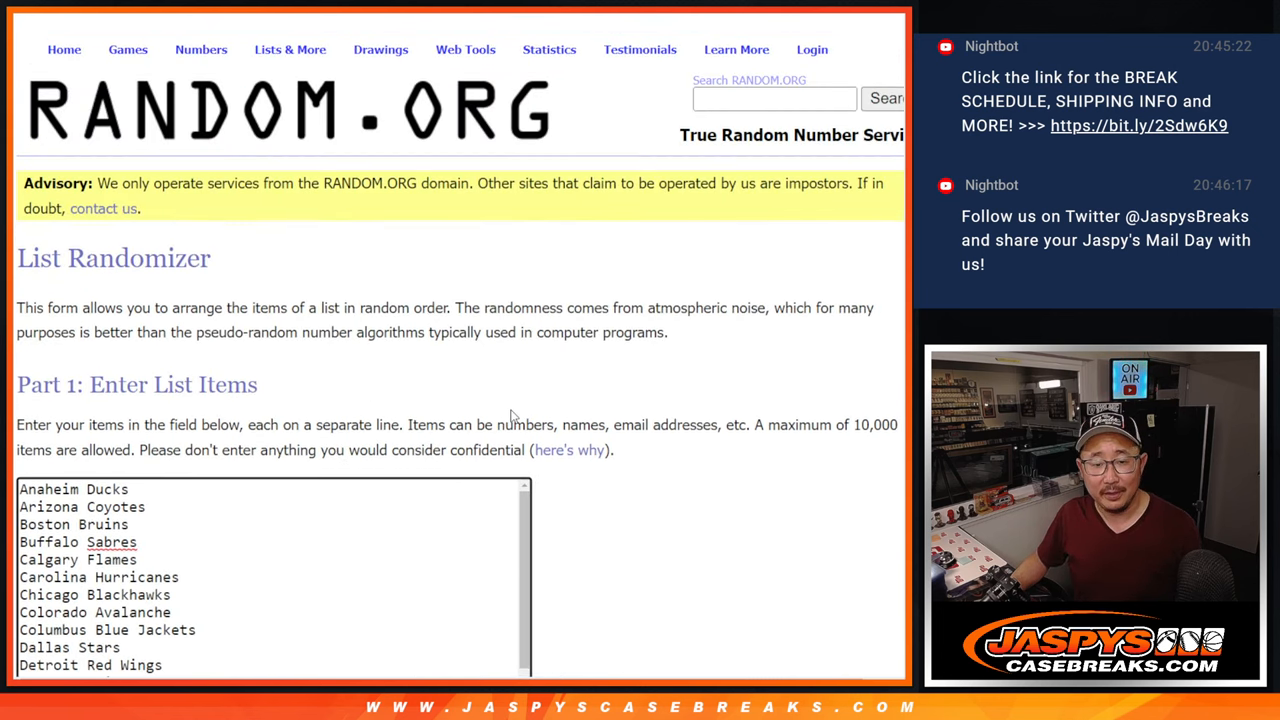
scroll("down", 3)
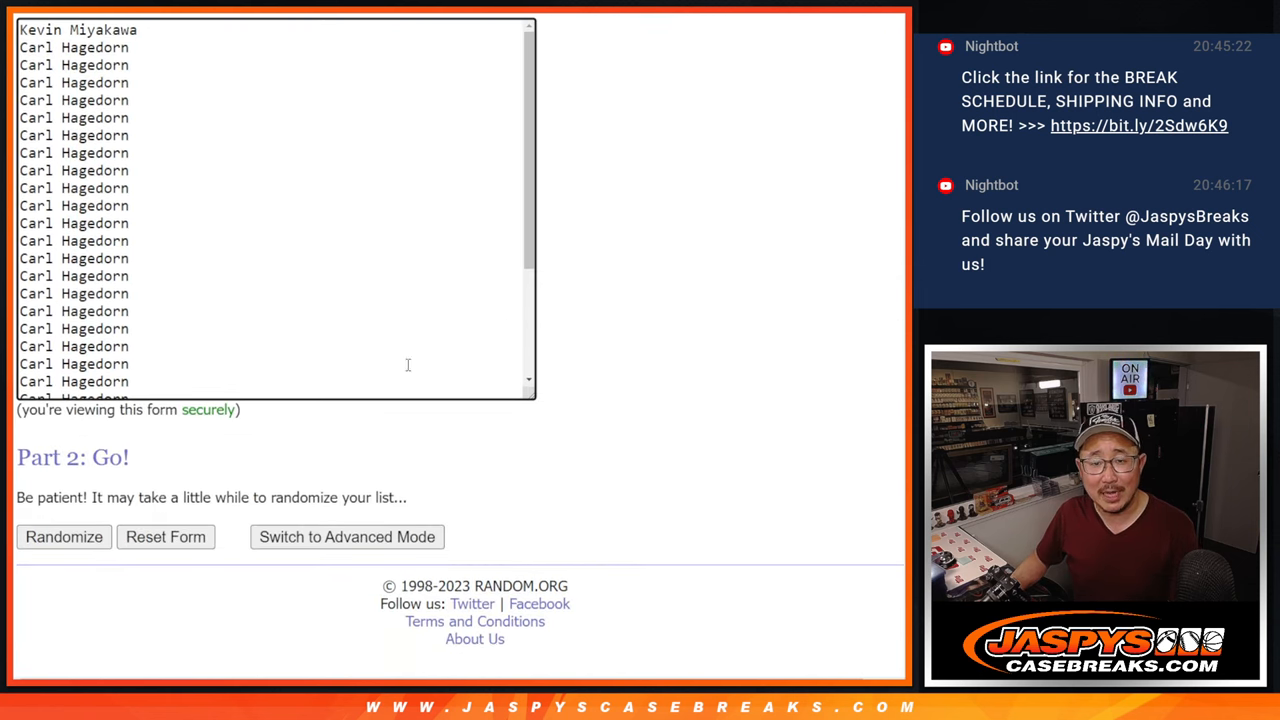
left_click(64, 536)
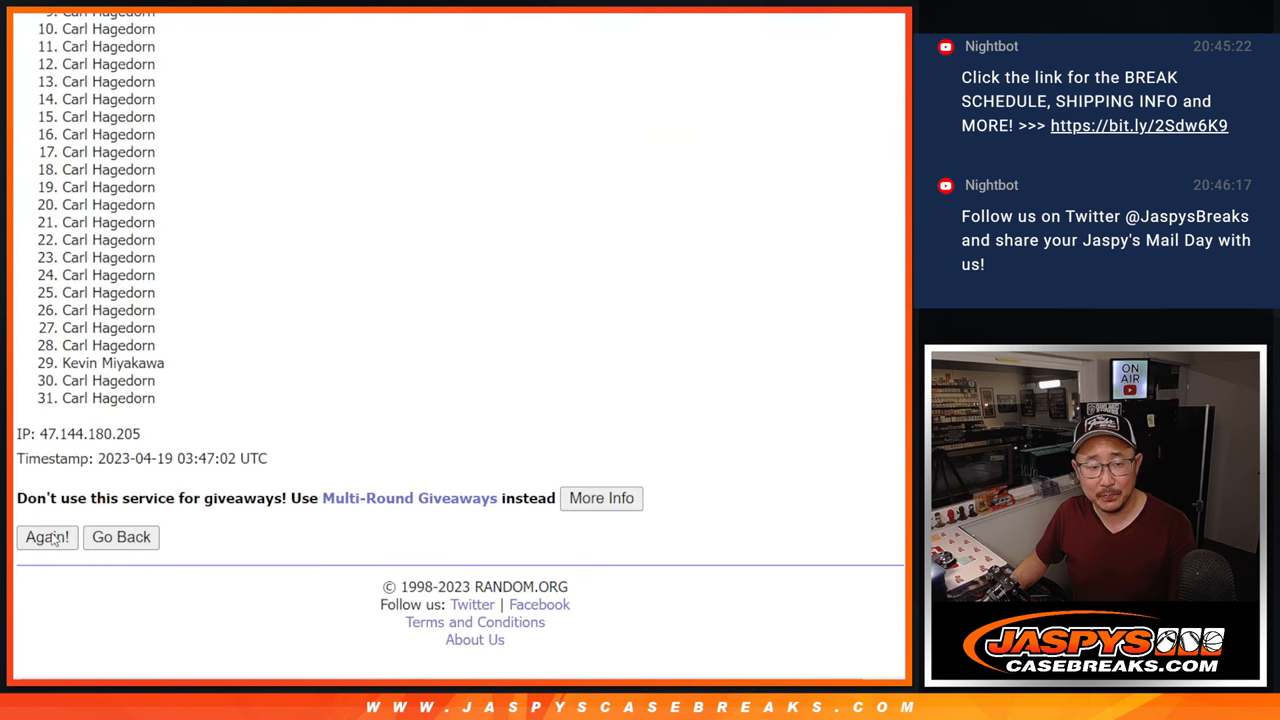
left_click(46, 536)
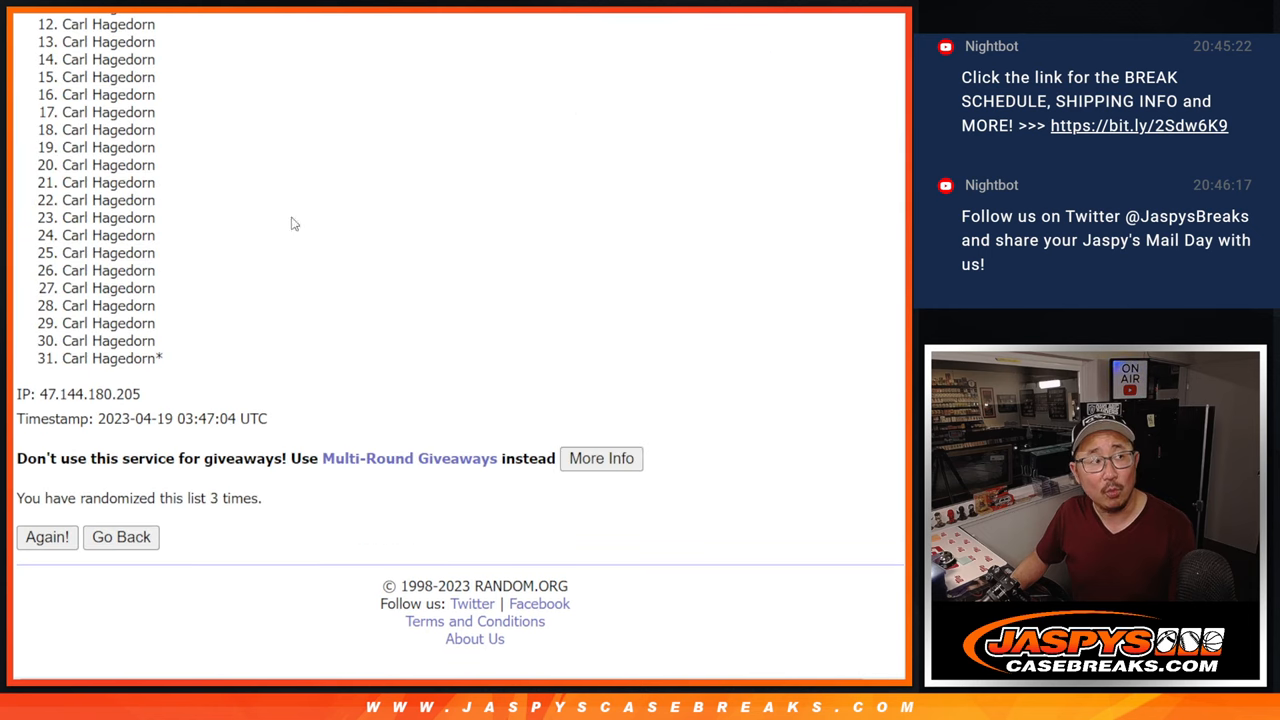
left_click(48, 536)
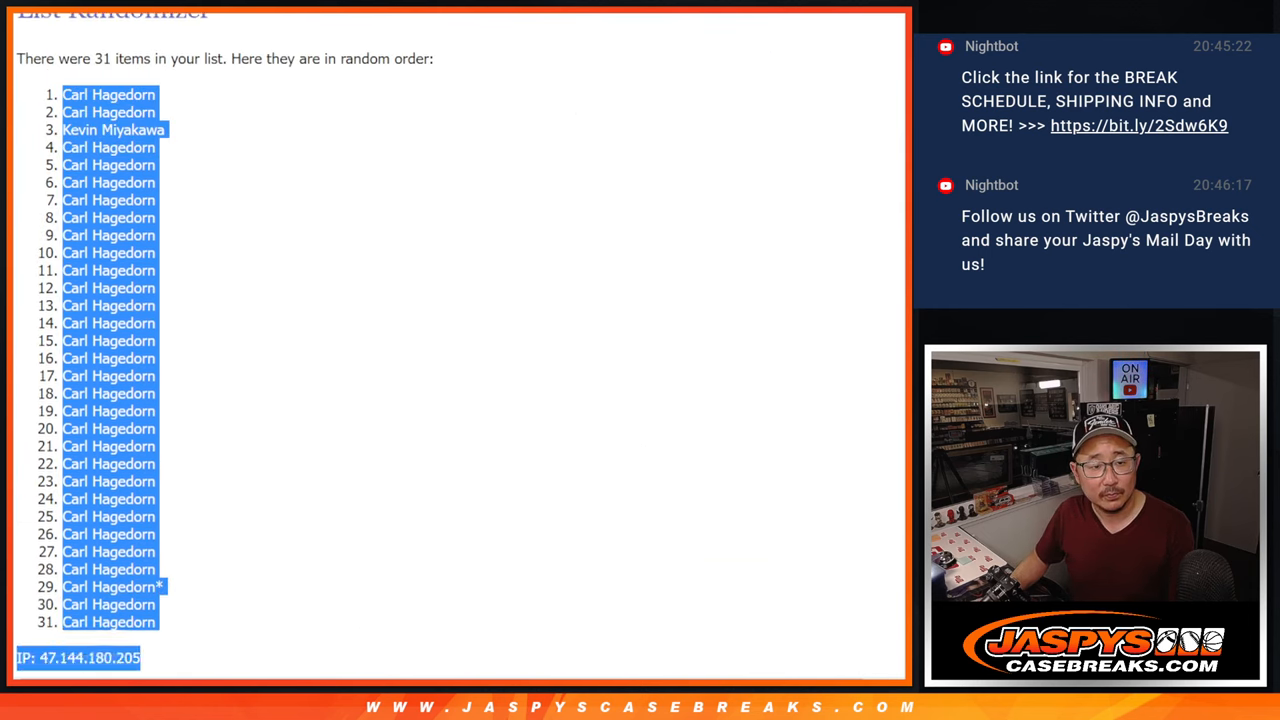
- Randomize the 31 NHL teams three times and select the result for column B of the sheet
scroll("down", 3)
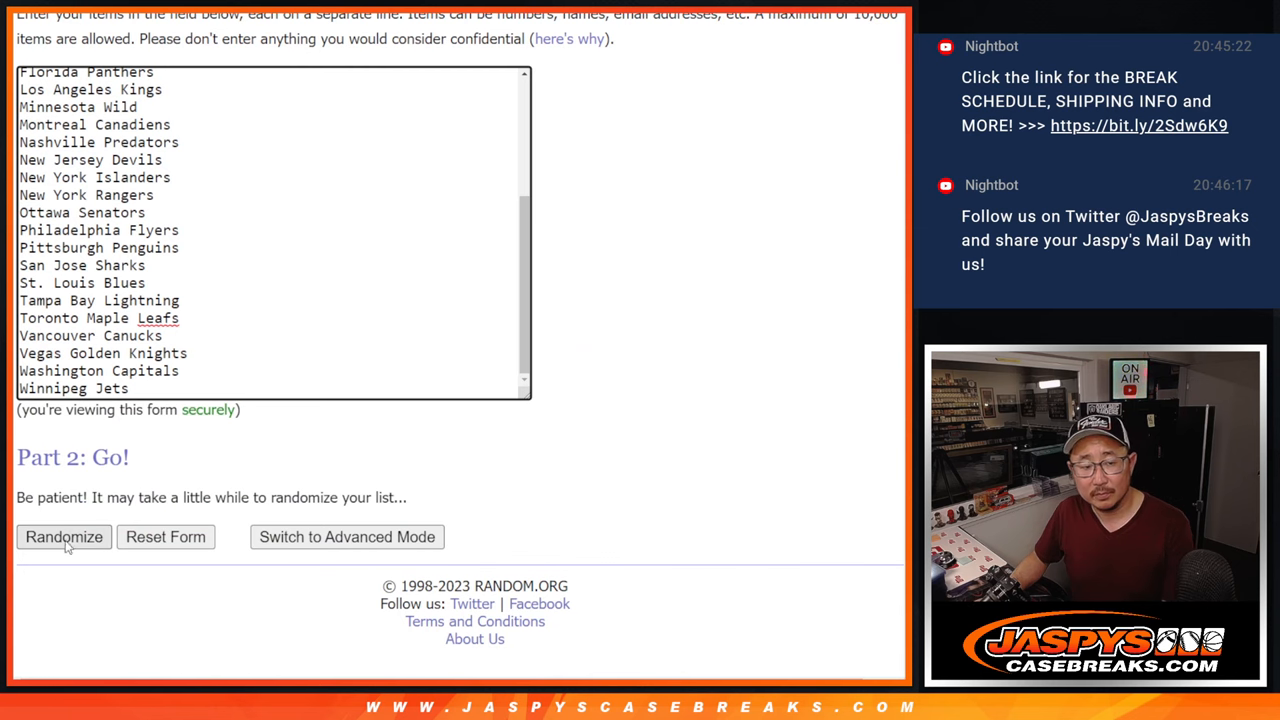
left_click(64, 536)
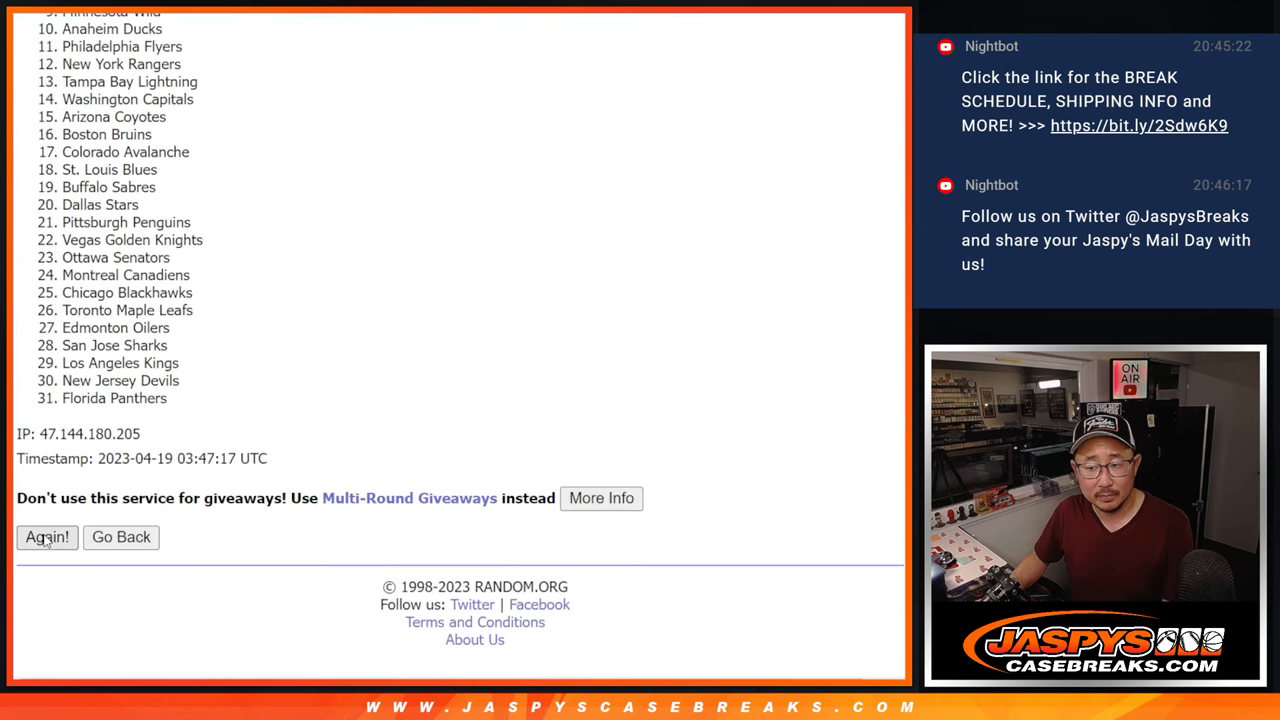
left_click(48, 536)
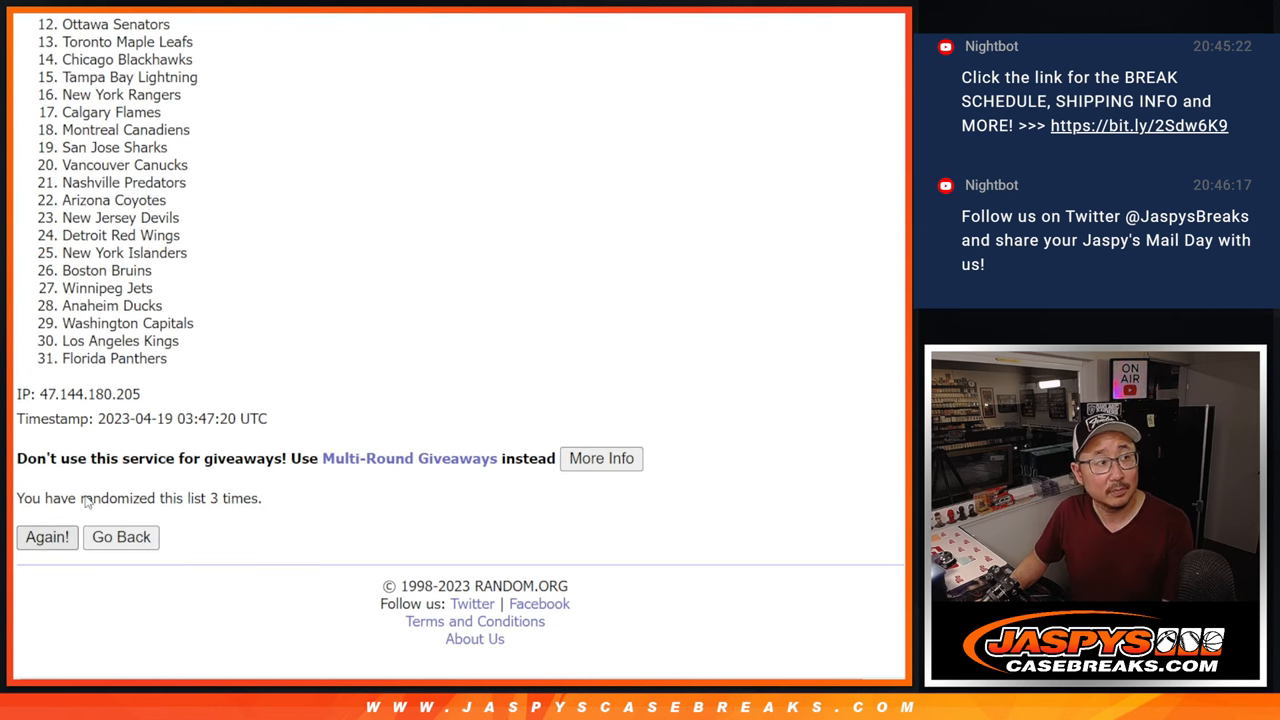
left_click(48, 536)
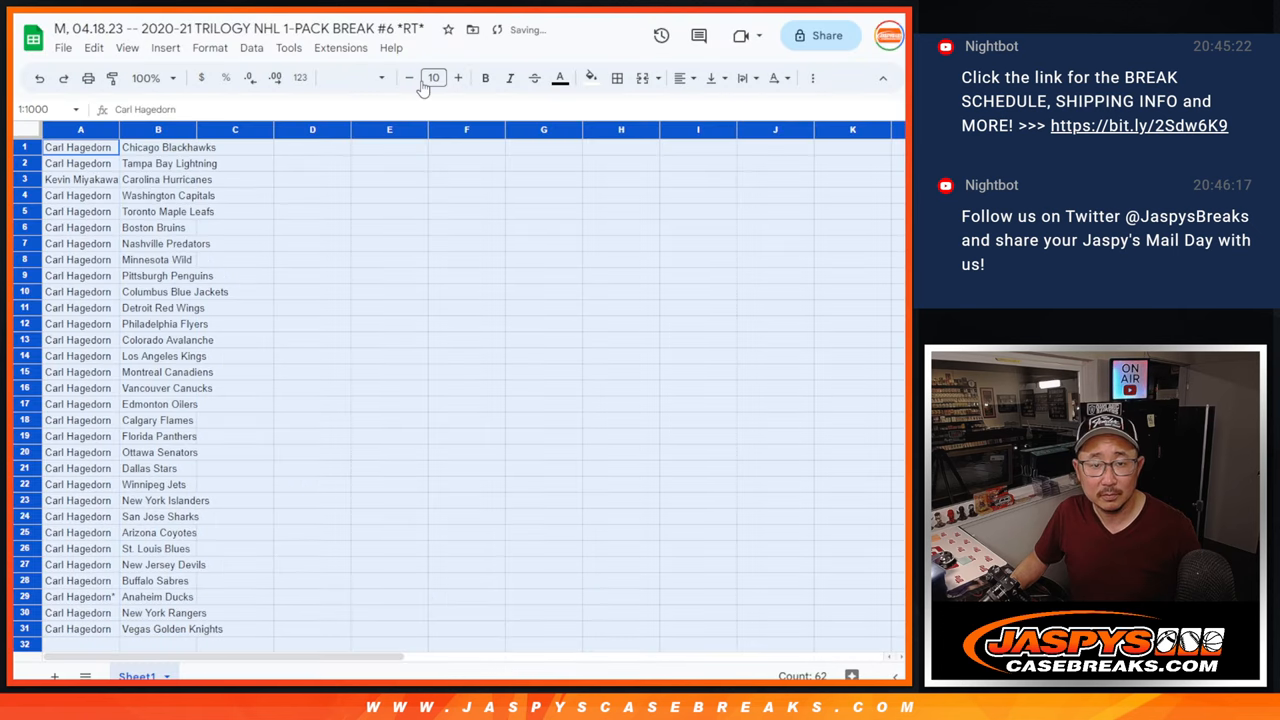
- Zoom the sheet to 150% and sort the name–team range by column B toward printing
left_click(432, 78)
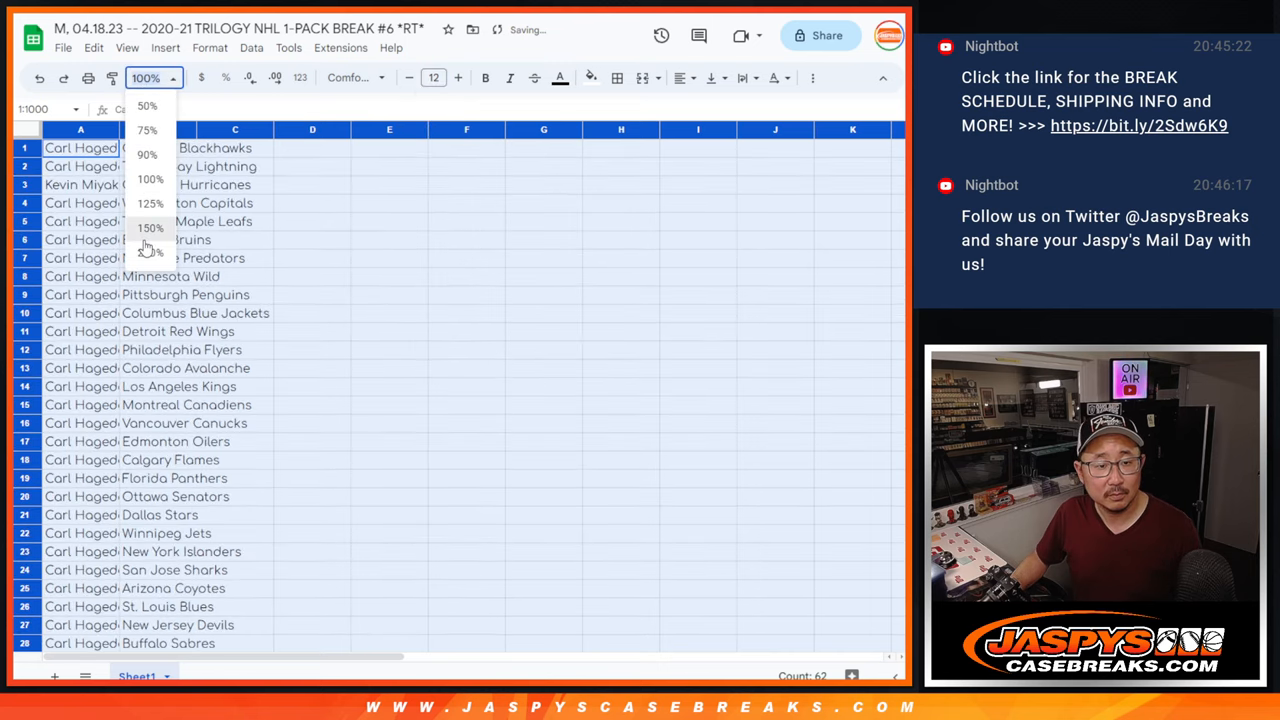
left_click(150, 228)
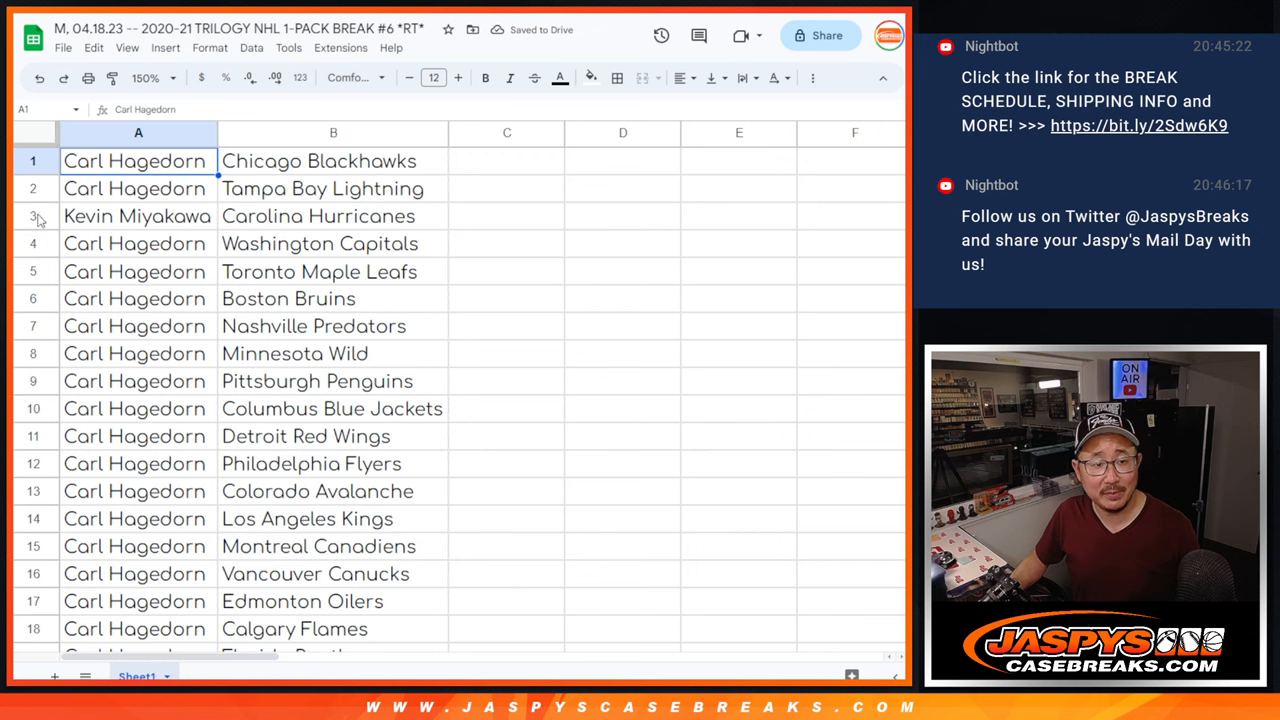
left_click(332, 132)
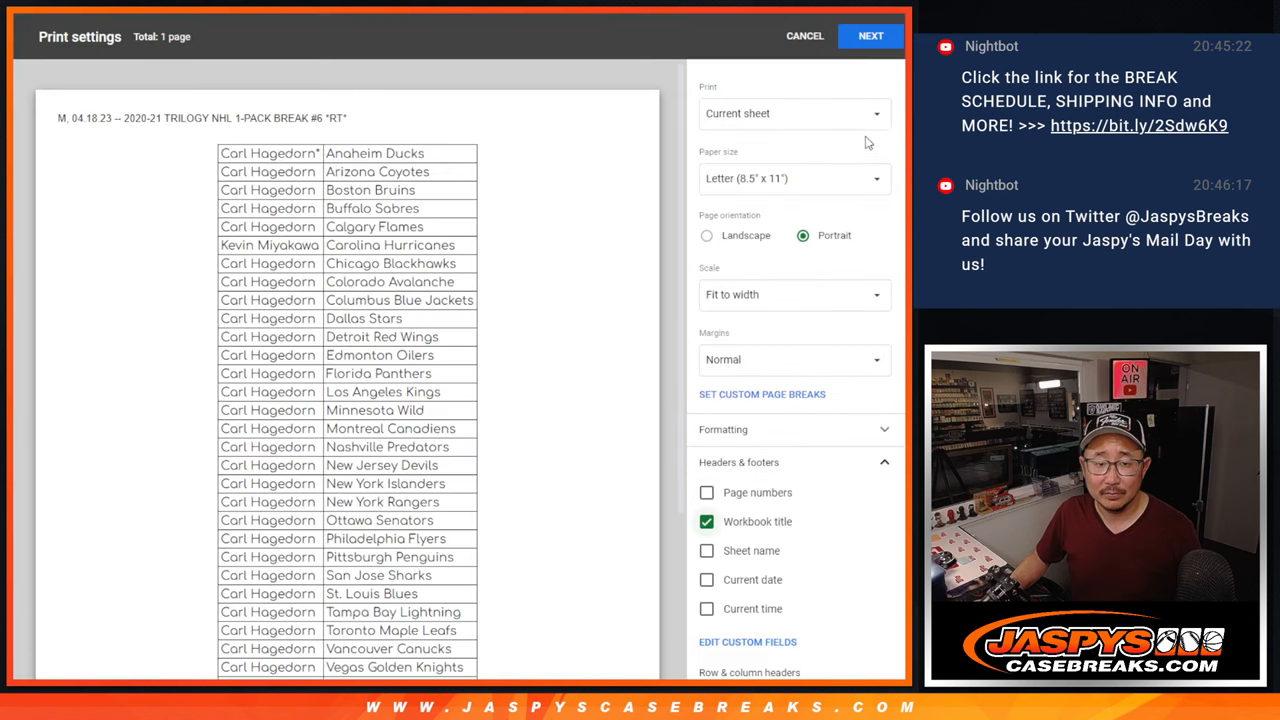
- Continue past Print settings and send the team-sorted pairing sheet to the printer
left_click(868, 36)
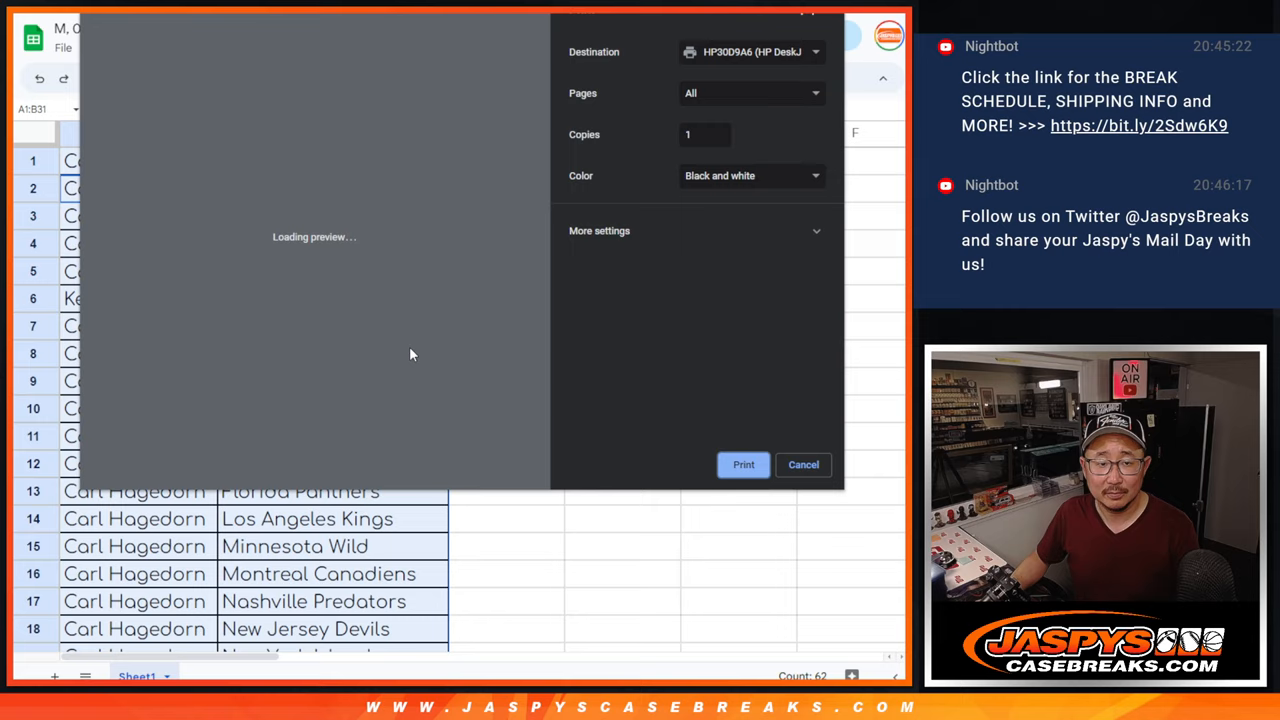
left_click(804, 464)
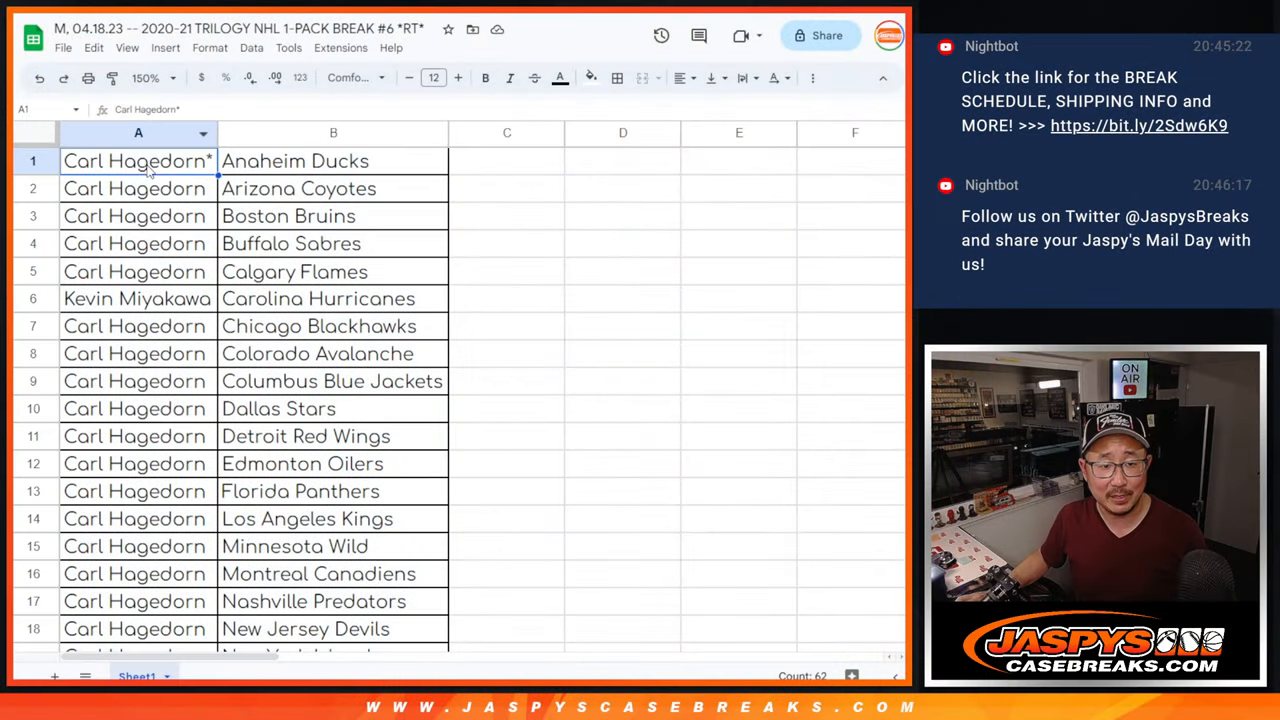
- Move to the RANDOM.ORG Dice Roller set for two dice
scroll("down", 3)
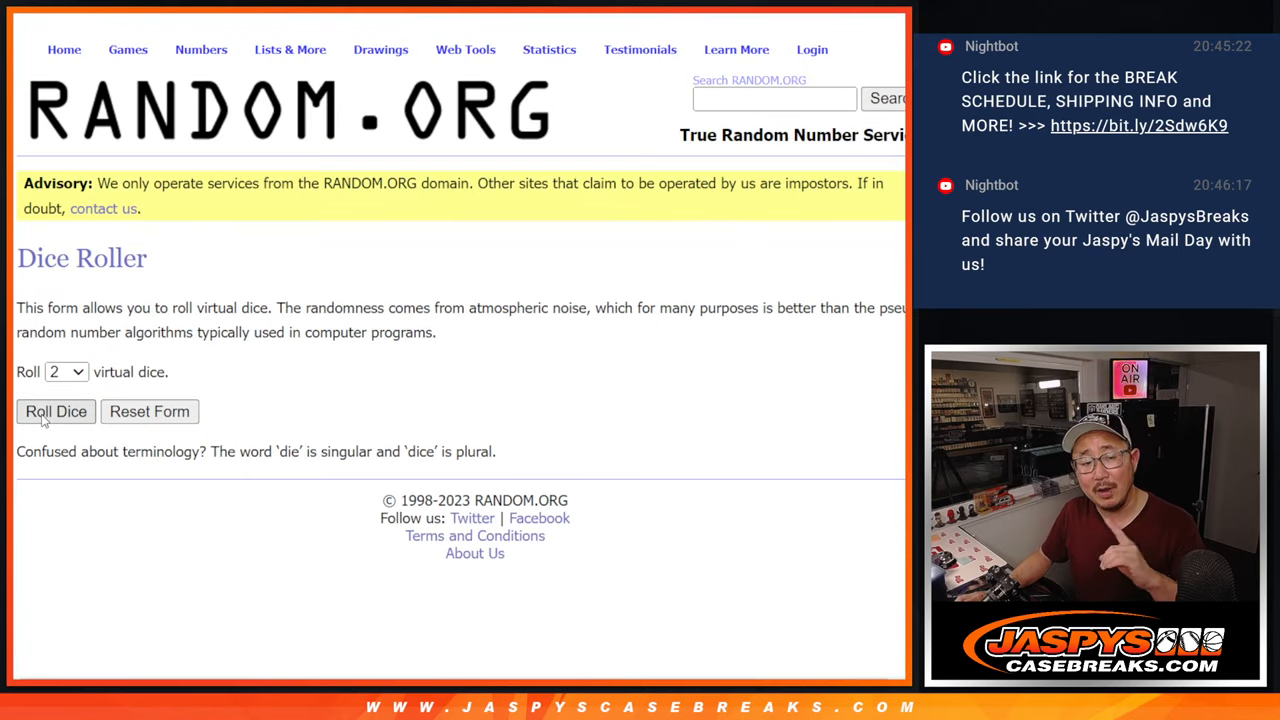
left_click(56, 412)
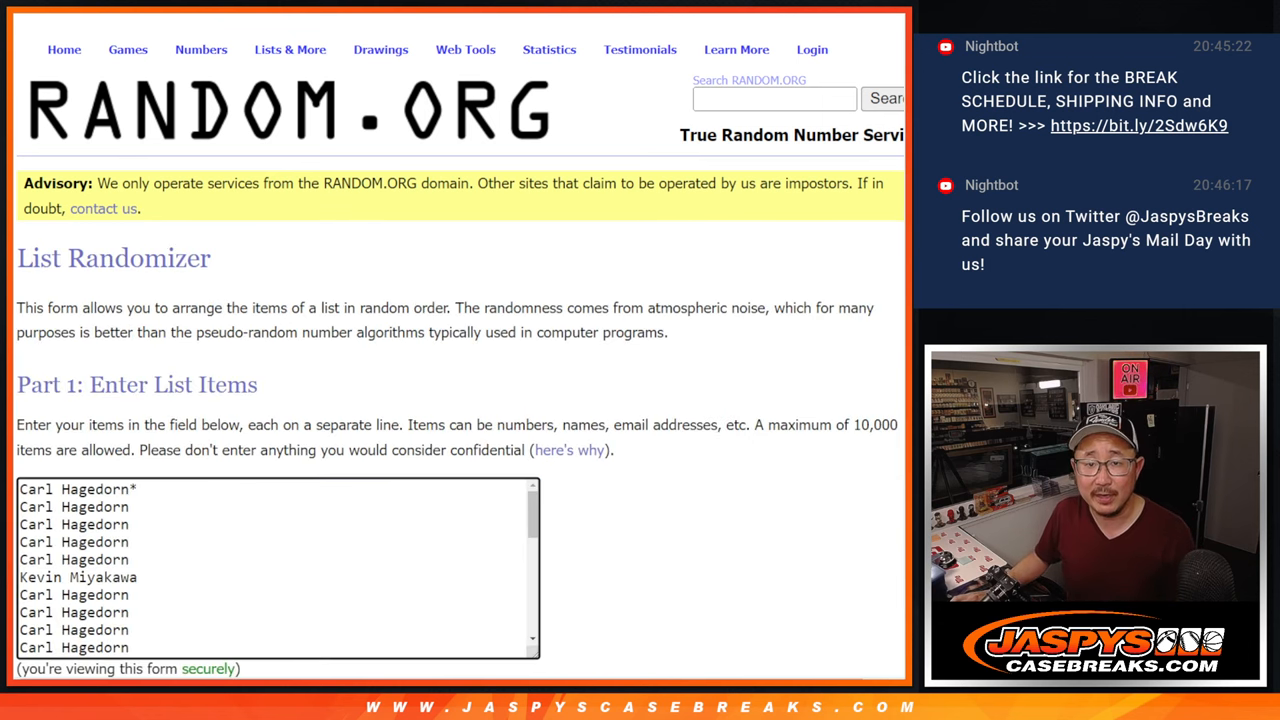
scroll("down", 3)
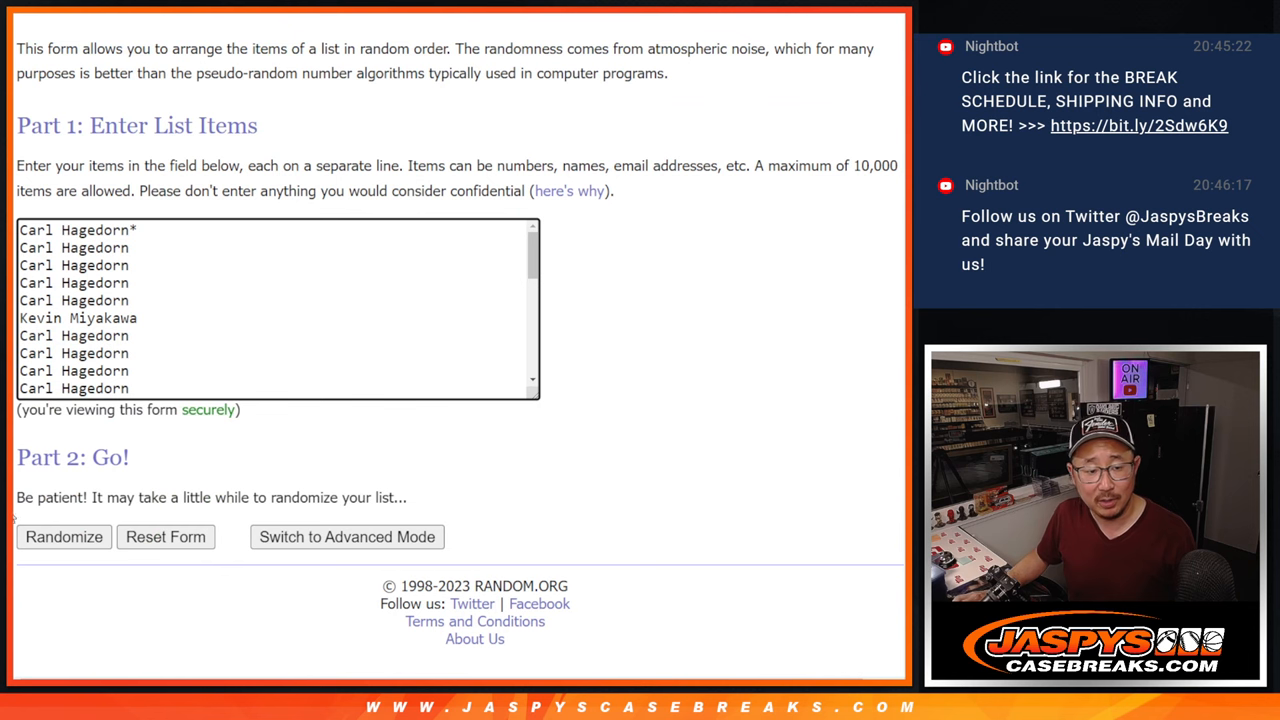
left_click(64, 536)
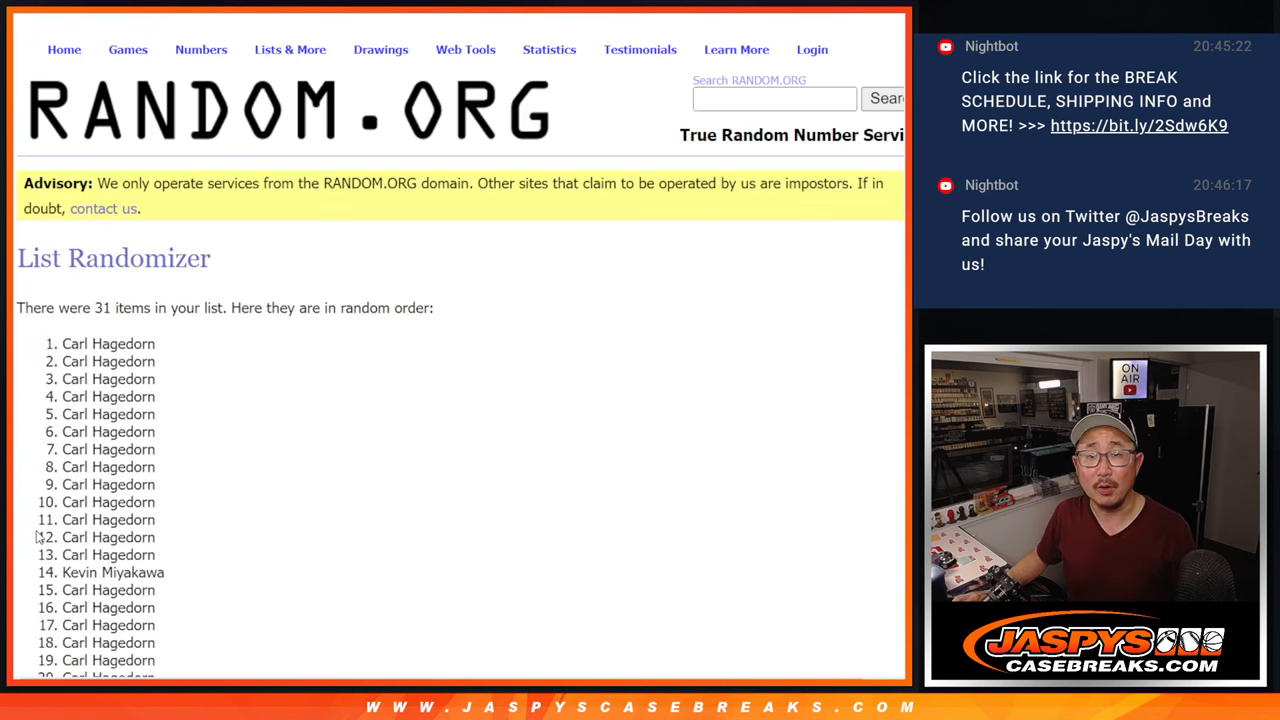
scroll("down", 3)
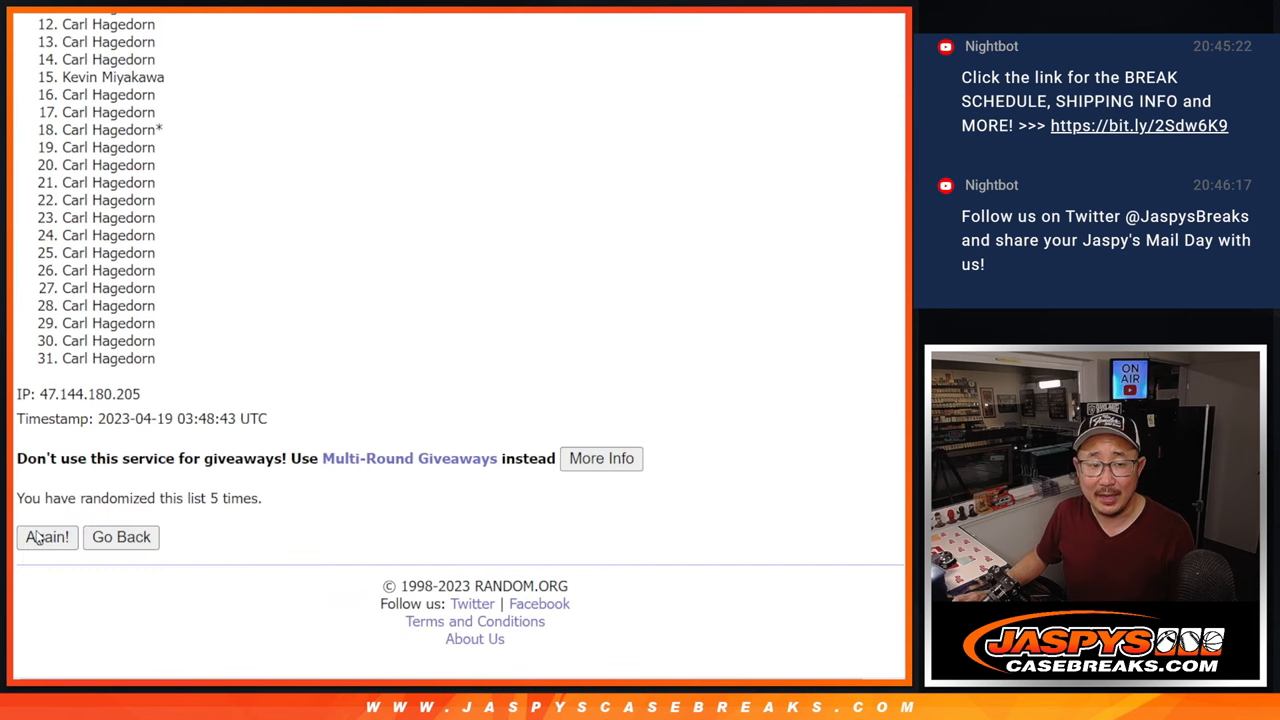
left_click(48, 536)
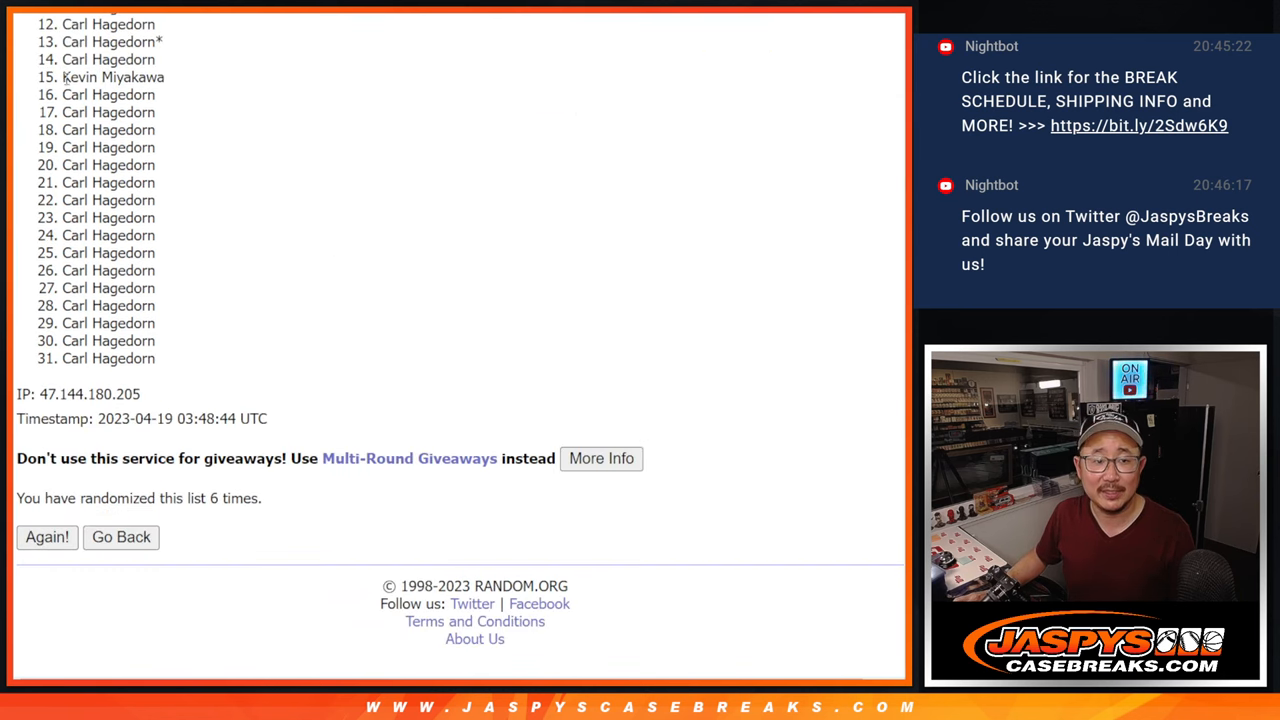
double_click(112, 76)
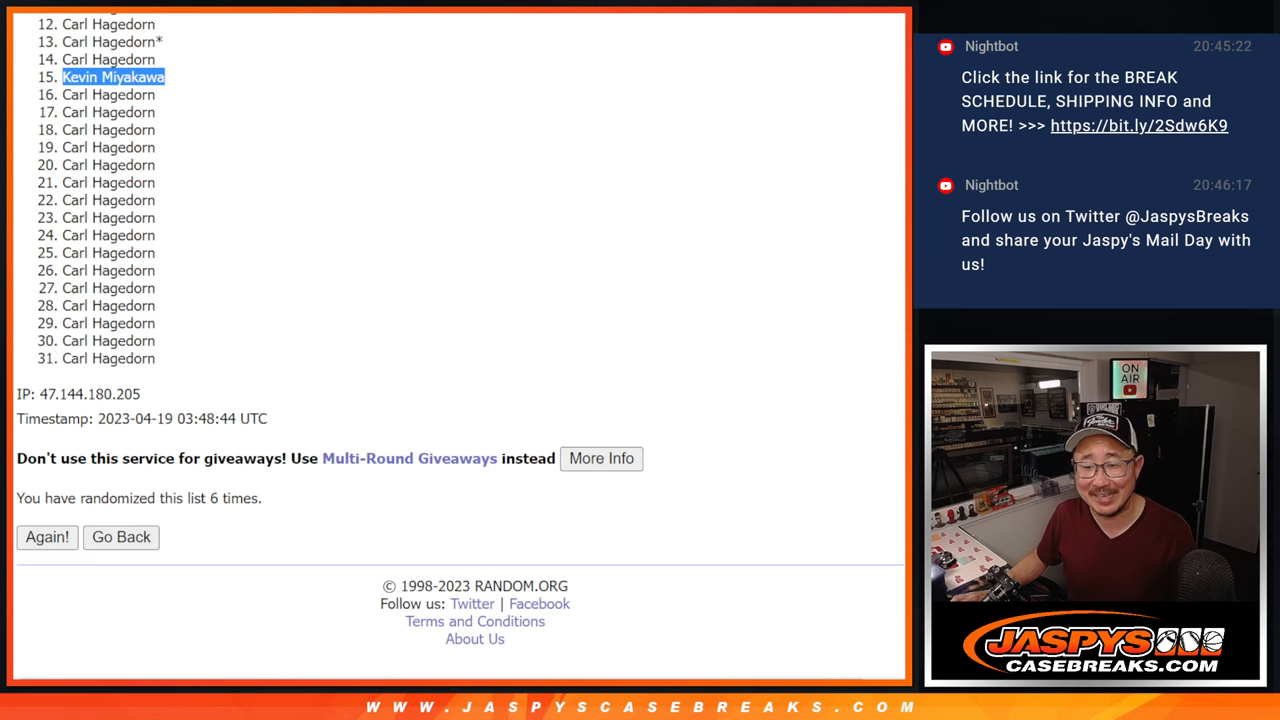